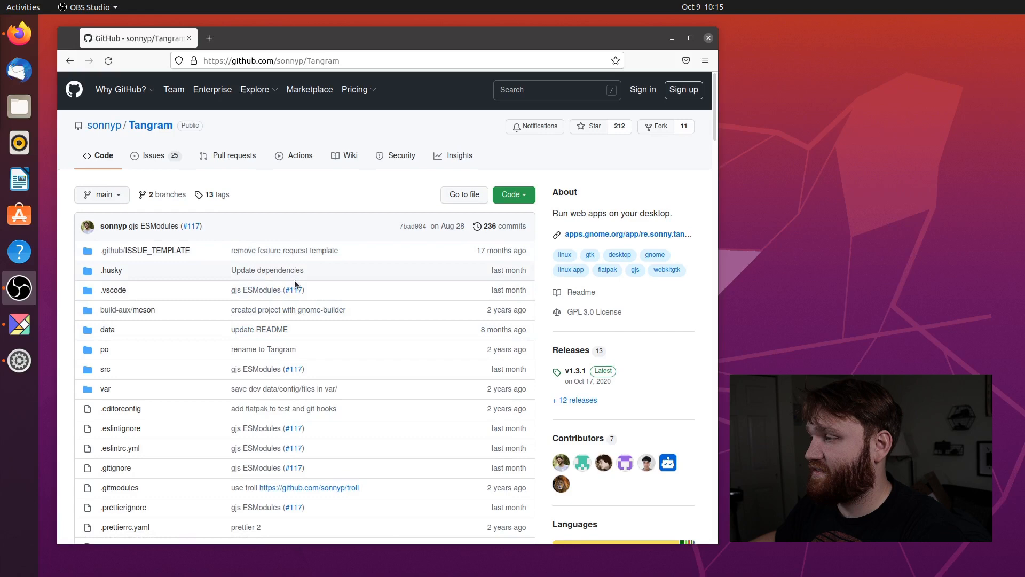
# Step: Scroll the Tangram repository page past the file list to the README's About section and installation table
pyautogui.scroll(-3)
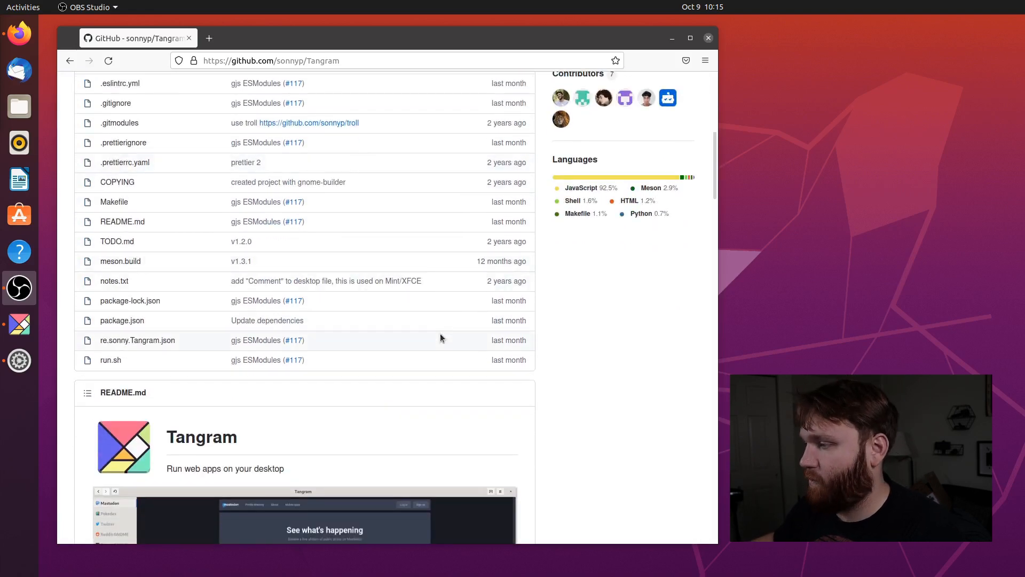
pyautogui.scroll(-3)
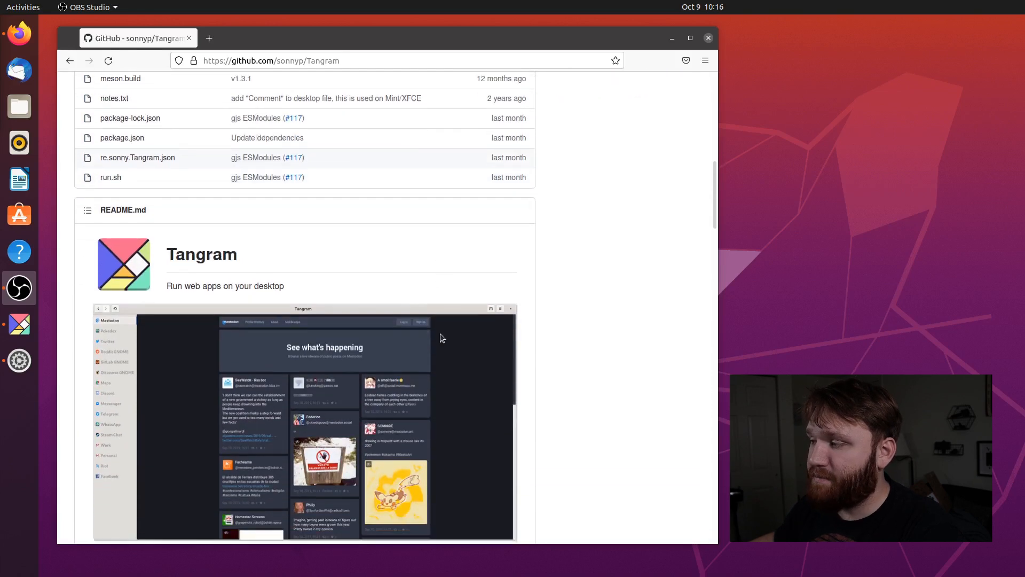
pyautogui.scroll(-3)
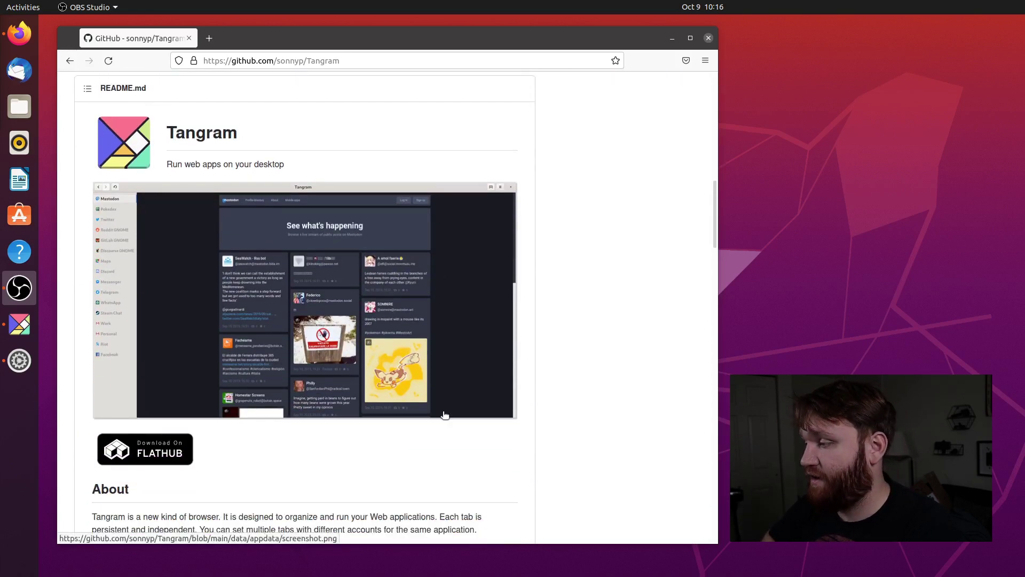
pyautogui.scroll(-3)
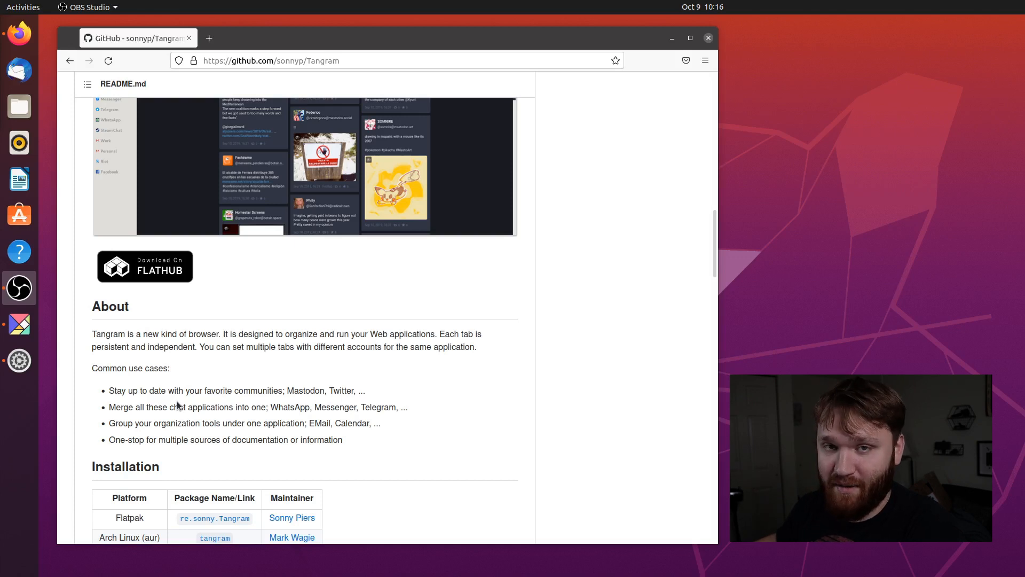
pyautogui.moveTo(184, 381)
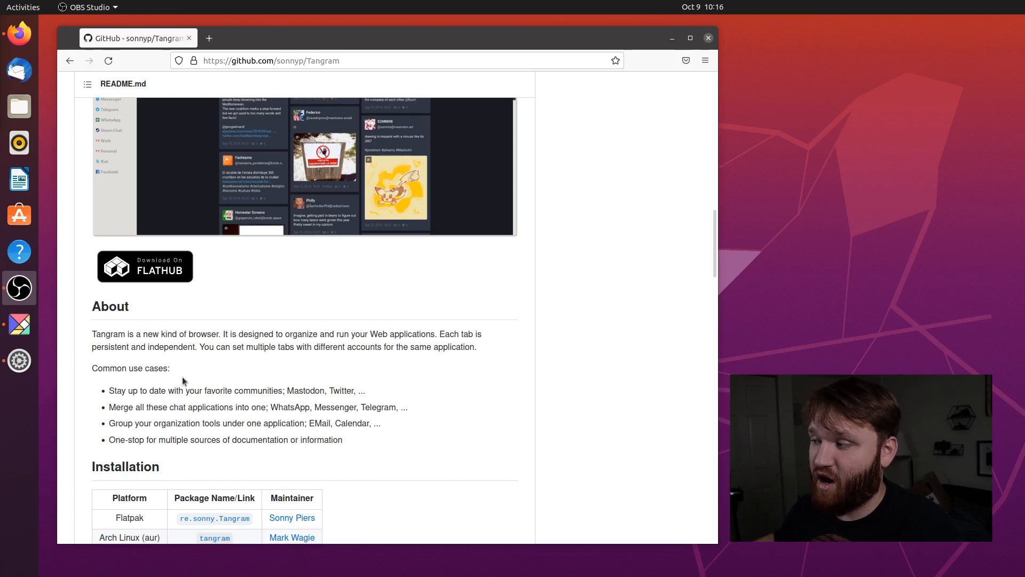
# Step: Scroll further through the README to the Reporting an issue, Features and Security sections
pyautogui.scroll(-3)
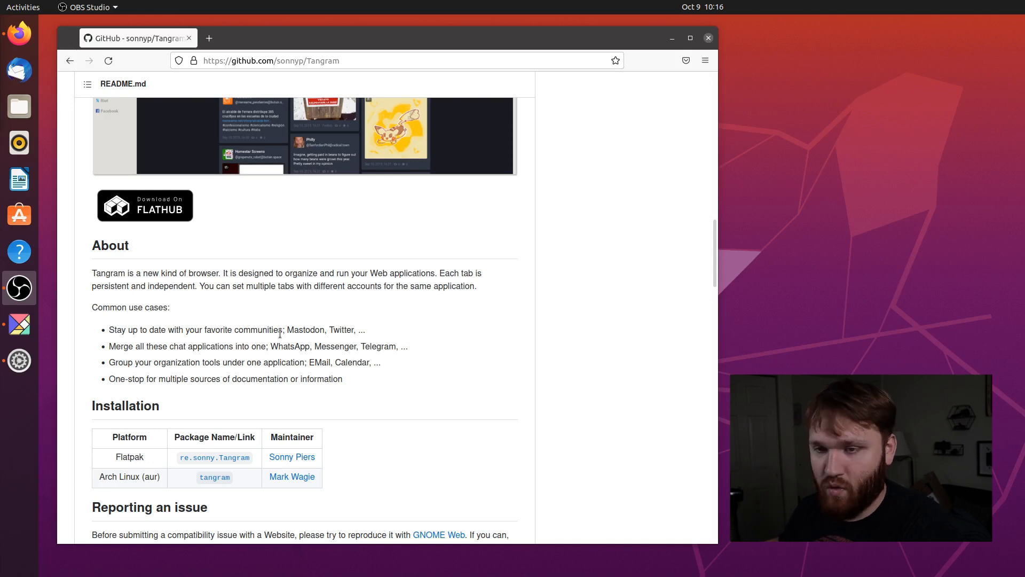
pyautogui.moveTo(207, 330)
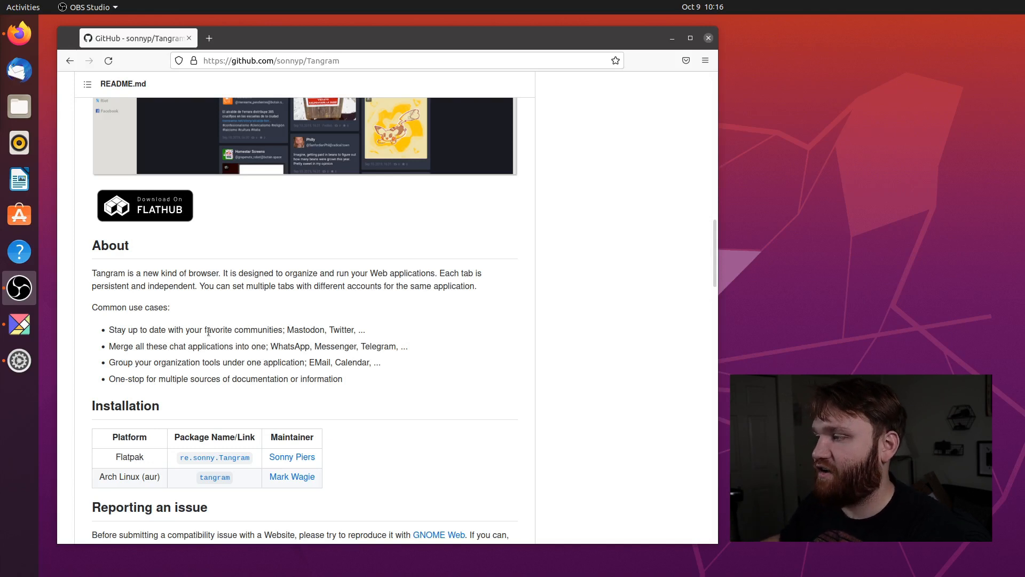
pyautogui.moveTo(155, 430)
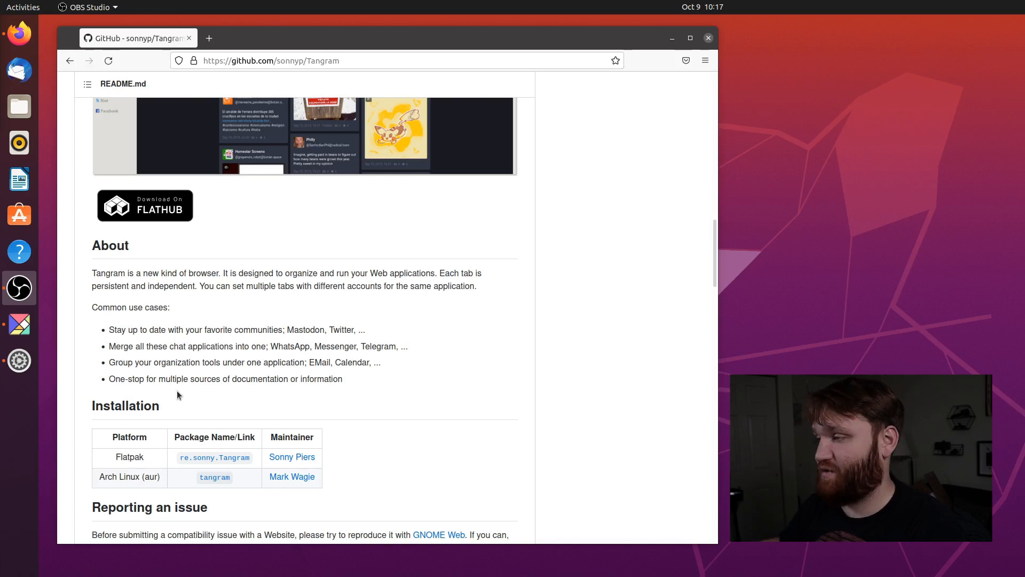
pyautogui.scroll(-3)
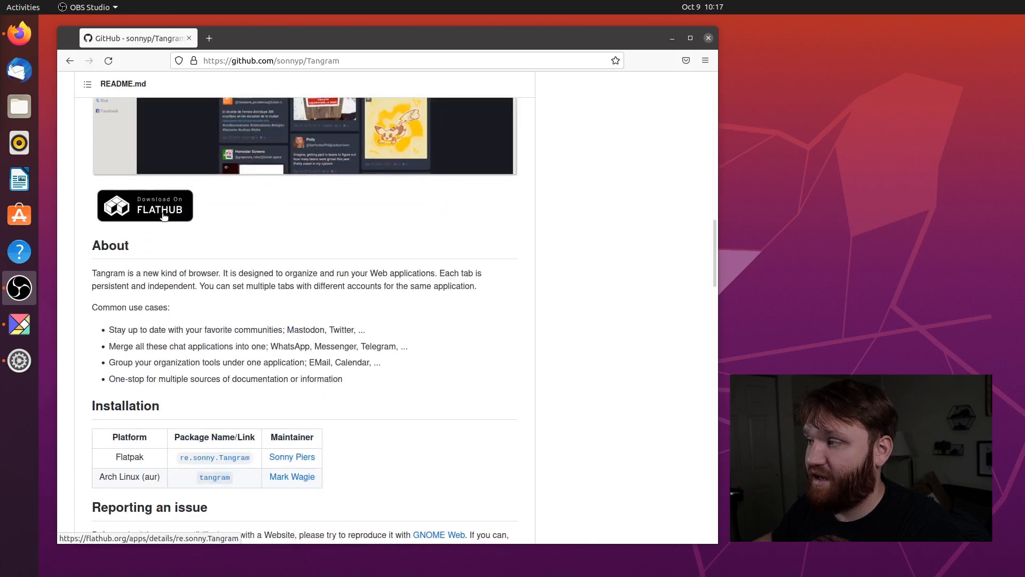
pyautogui.scroll(-3)
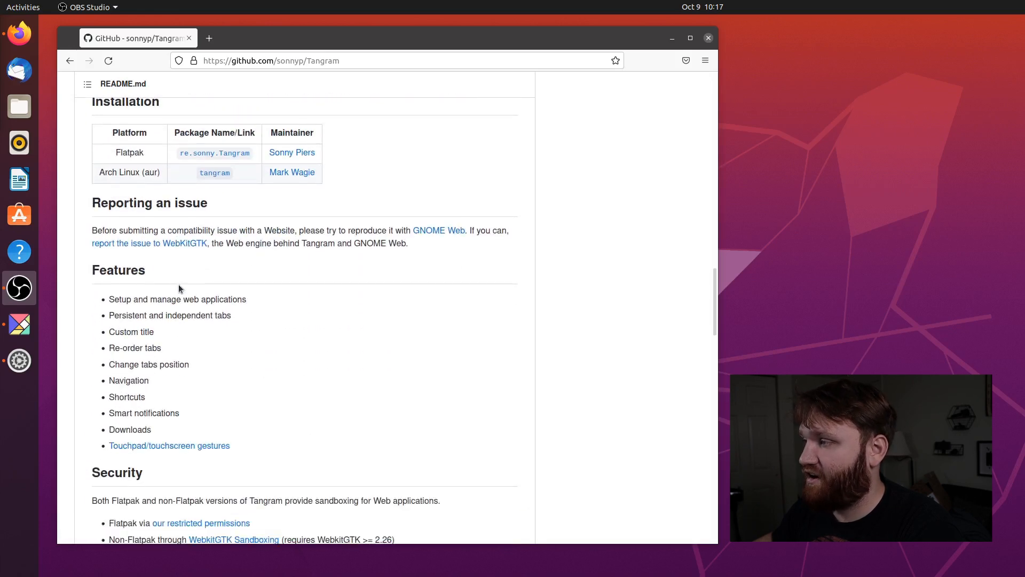
pyautogui.moveTo(440, 237)
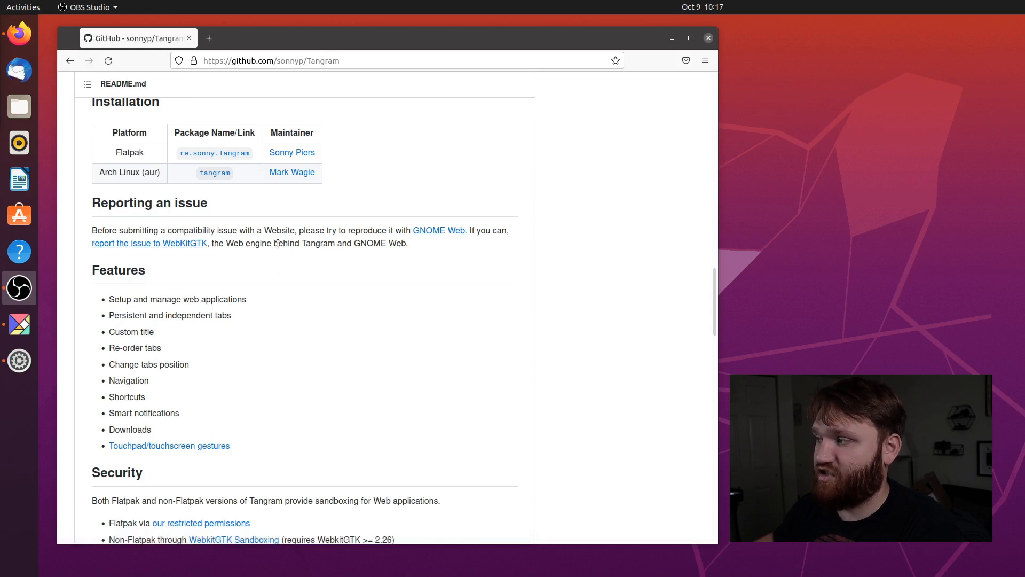
# Step: Select 'Tangram and GNOME Web' in the Reporting an issue paragraph
pyautogui.moveTo(301, 243); pyautogui.dragTo(409, 243)
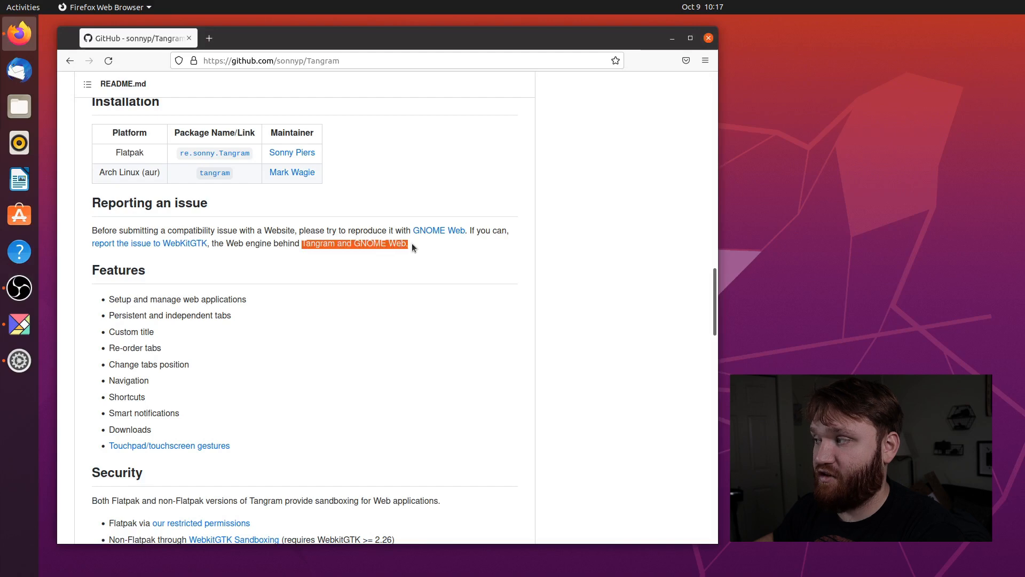
pyautogui.click(107, 254)
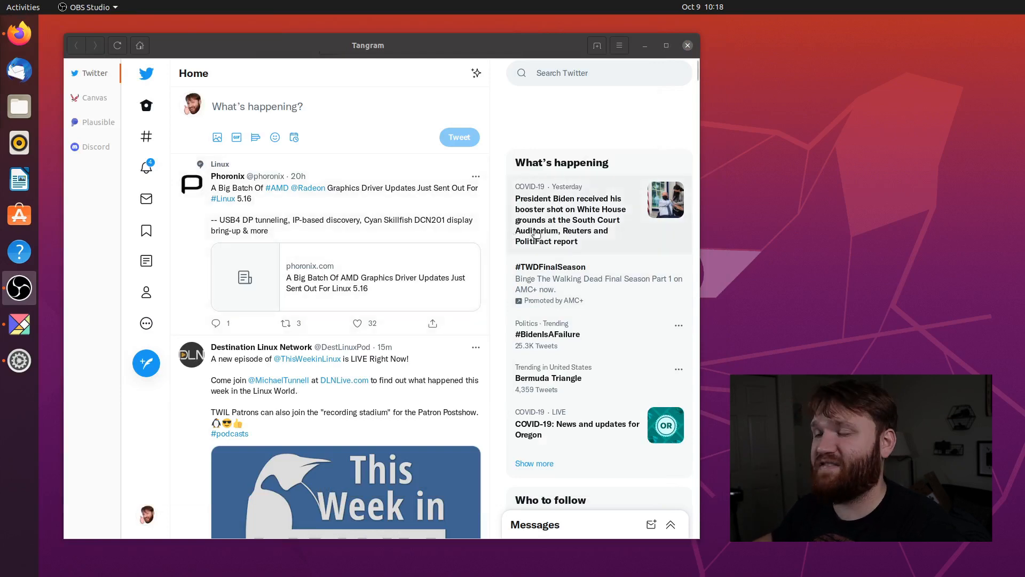
pyautogui.moveTo(75, 452)
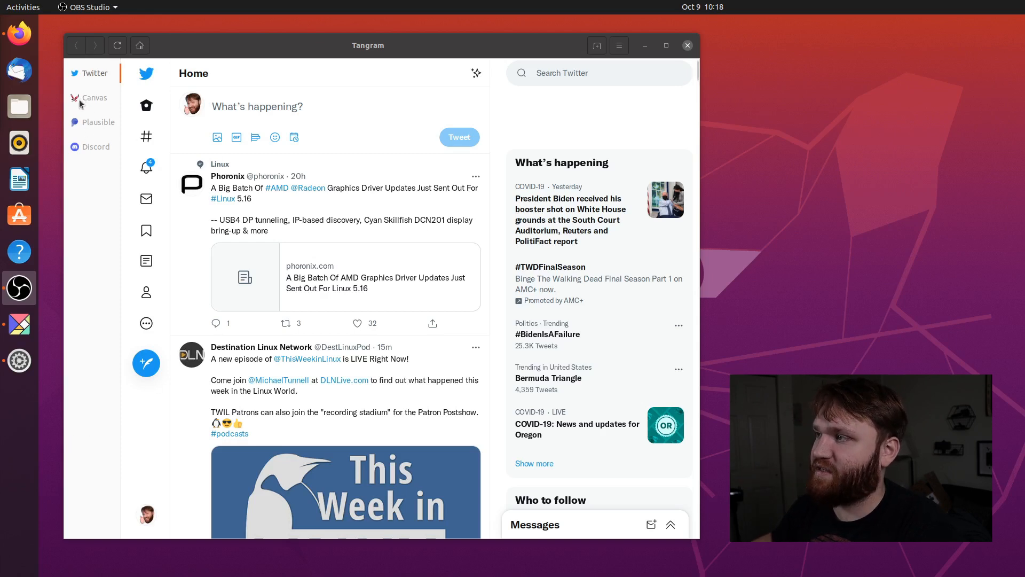
pyautogui.moveTo(107, 127)
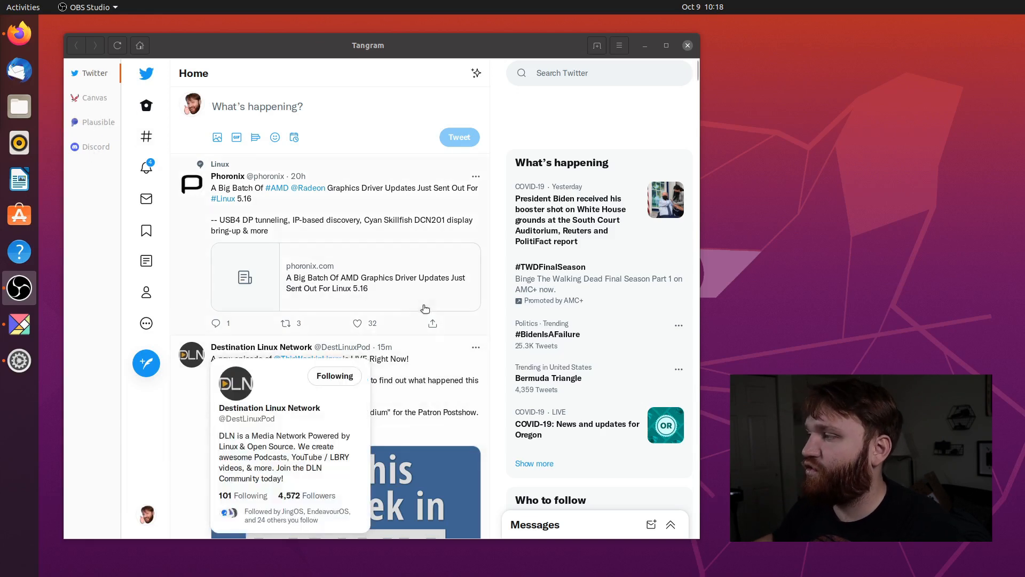
pyautogui.moveTo(352, 187)
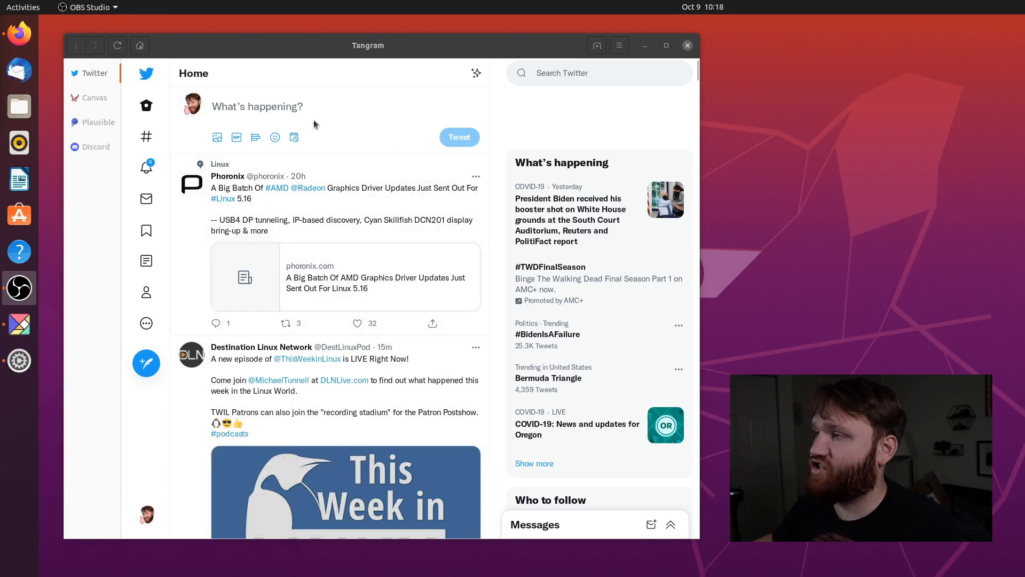
pyautogui.moveTo(94, 63)
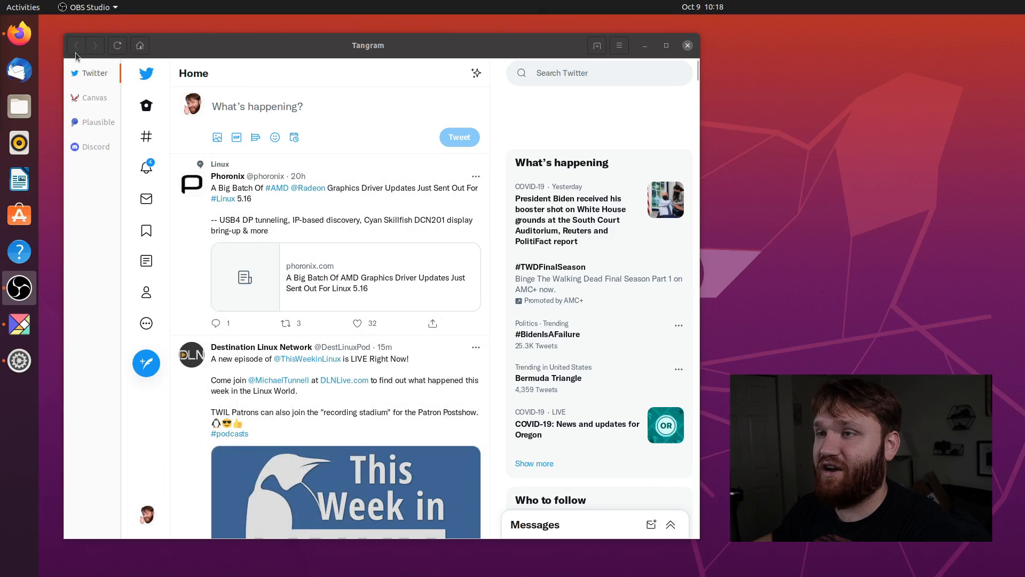
pyautogui.moveTo(139, 45)
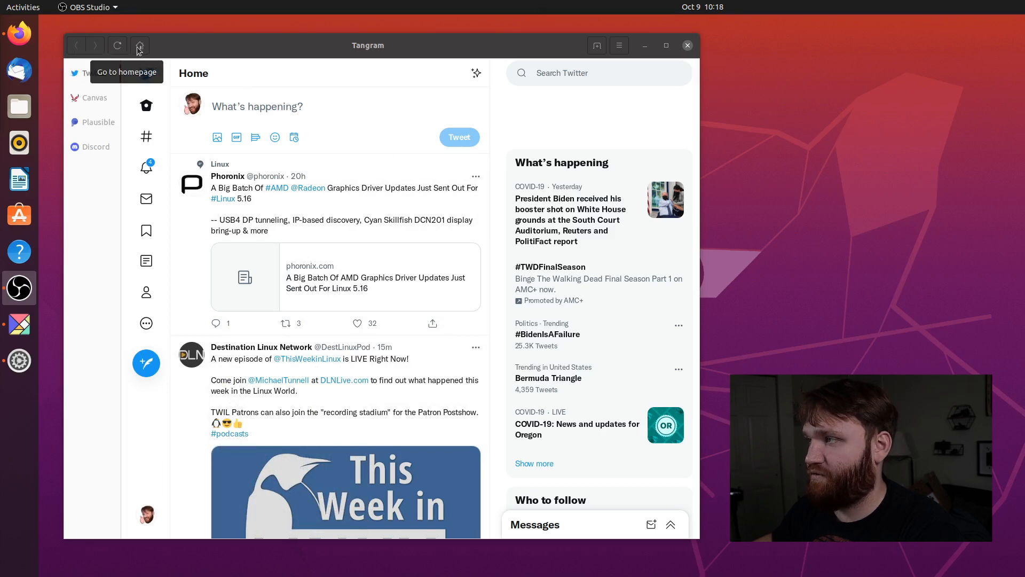
# Step: Reload the Twitter tab to its homepage, then switch to the Canvas web app
pyautogui.click(140, 45)
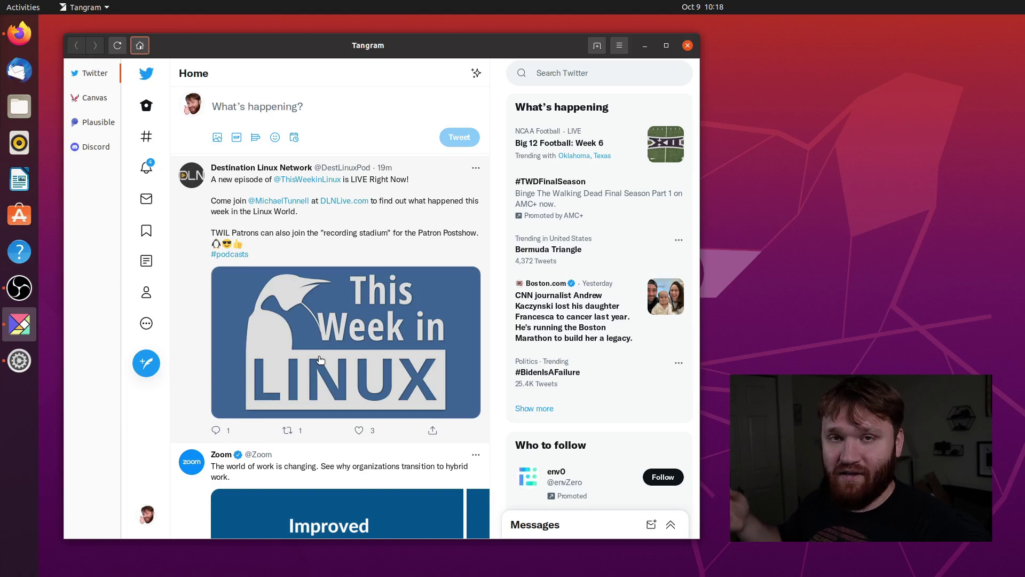
pyautogui.moveTo(263, 397)
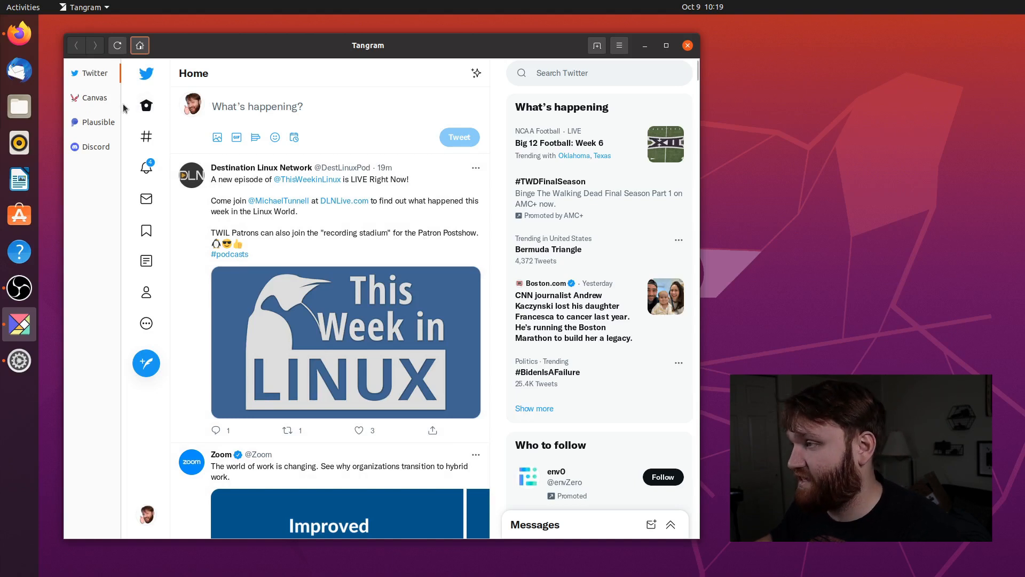
pyautogui.click(95, 98)
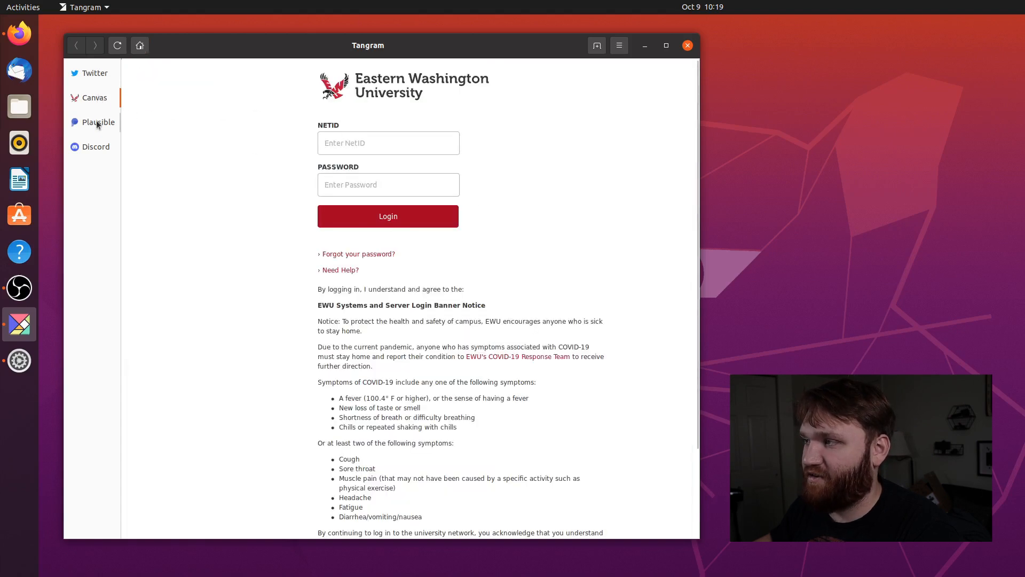
# Step: View the Plausible dashboard of forum.techhut.tv visitor analytics, scrolling down through it
pyautogui.click(98, 122)
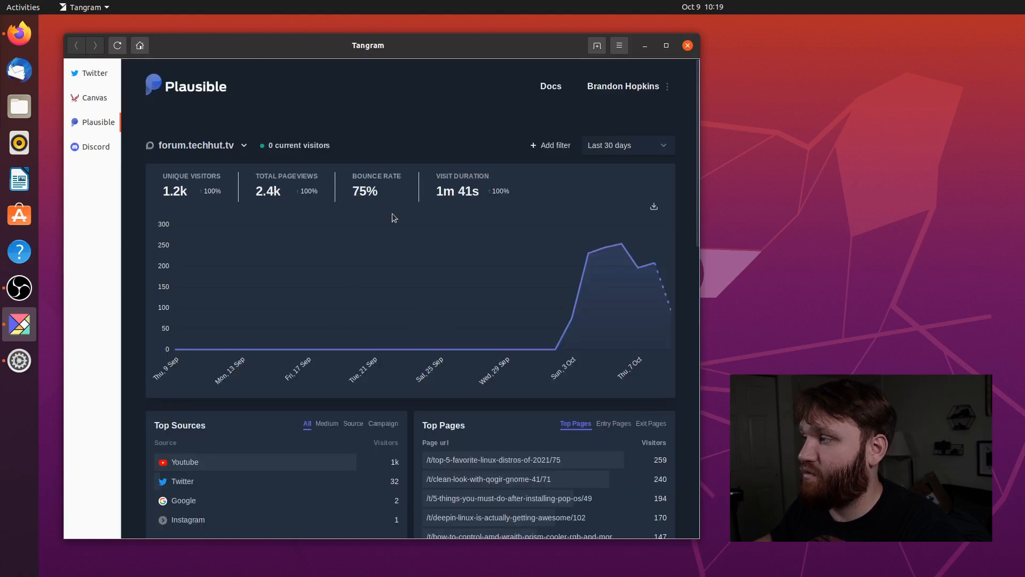
pyautogui.scroll(-3)
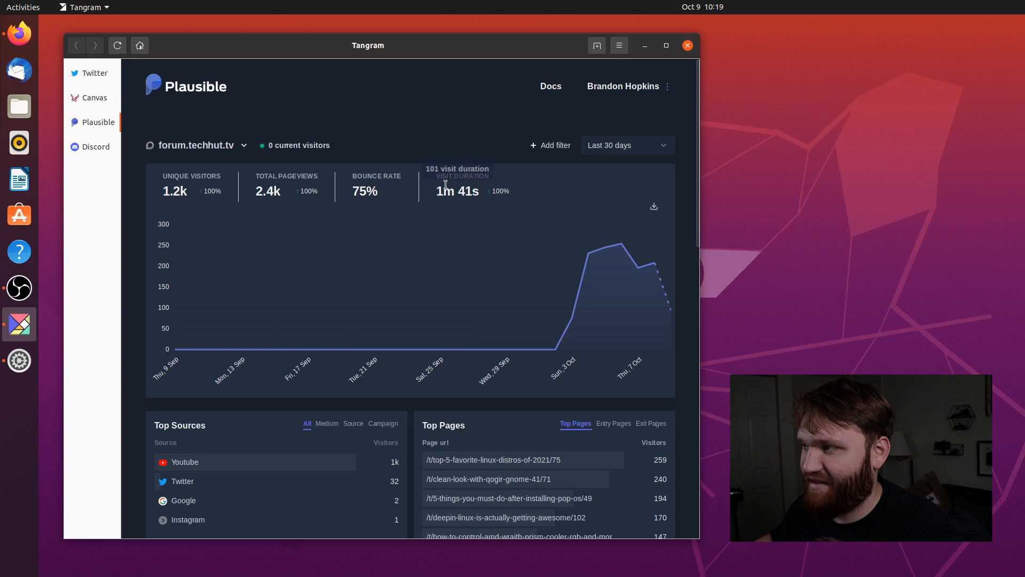
pyautogui.click(95, 147)
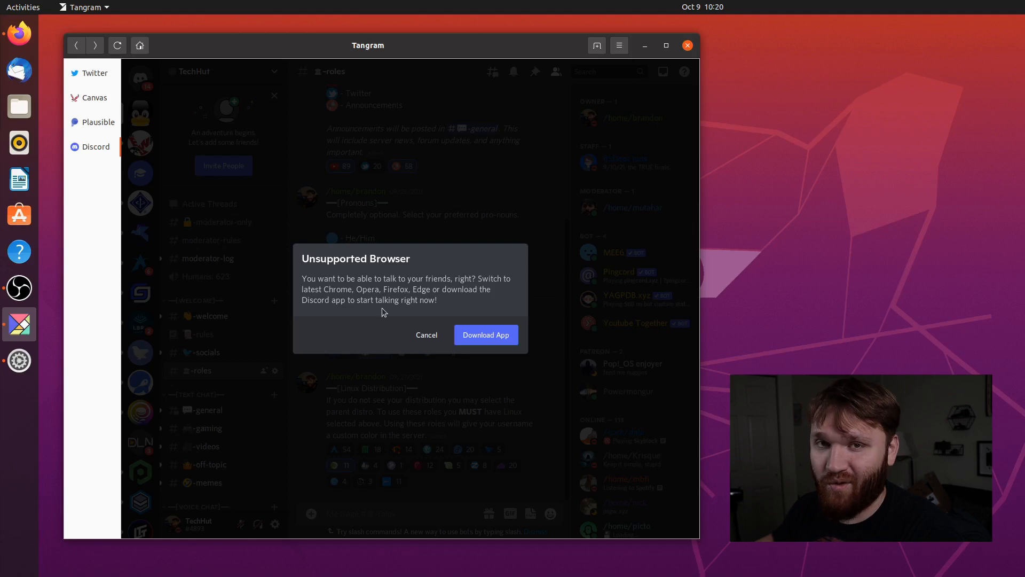
pyautogui.moveTo(297, 276)
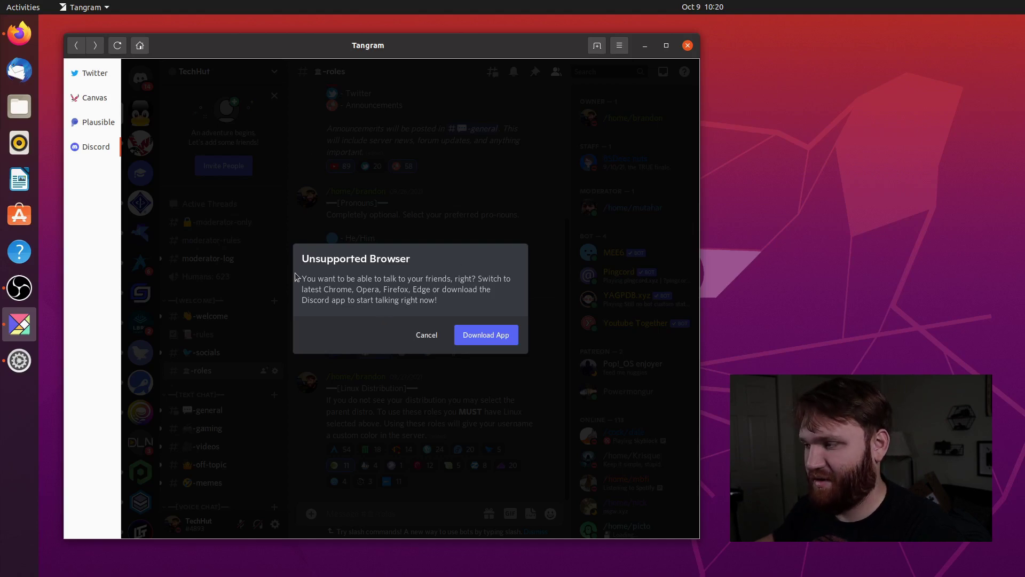
pyautogui.moveTo(253, 141)
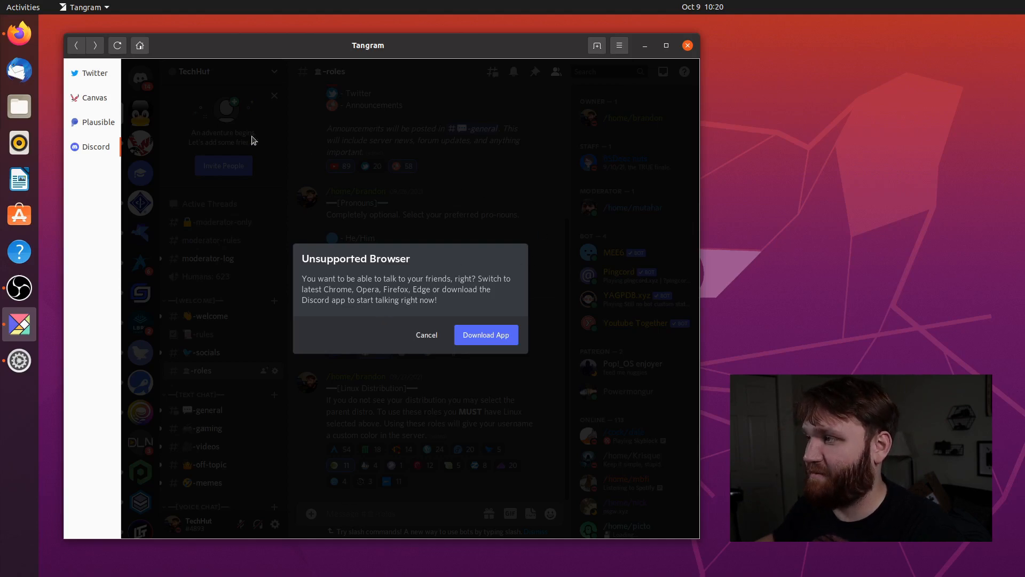
# Step: Cancel the Unsupported Browser dialog in the TechHut Discord tab
pyautogui.click(426, 335)
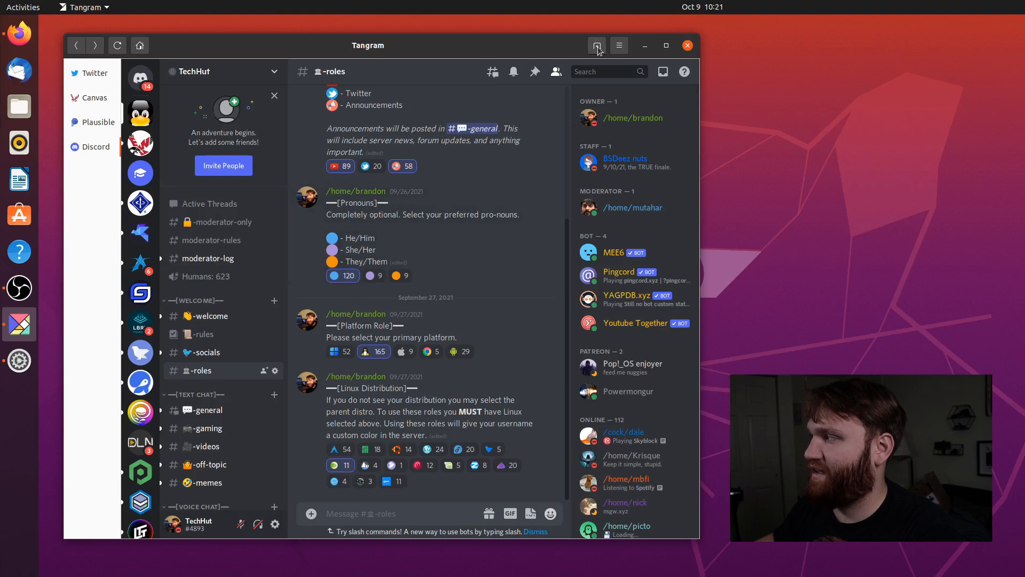
pyautogui.click(597, 45)
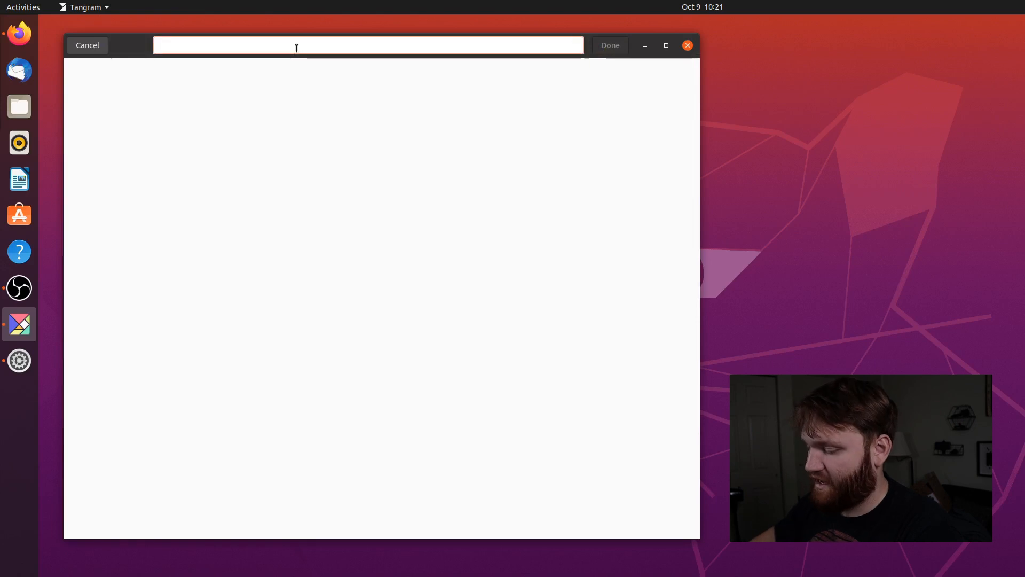
pyautogui.write('forum.')
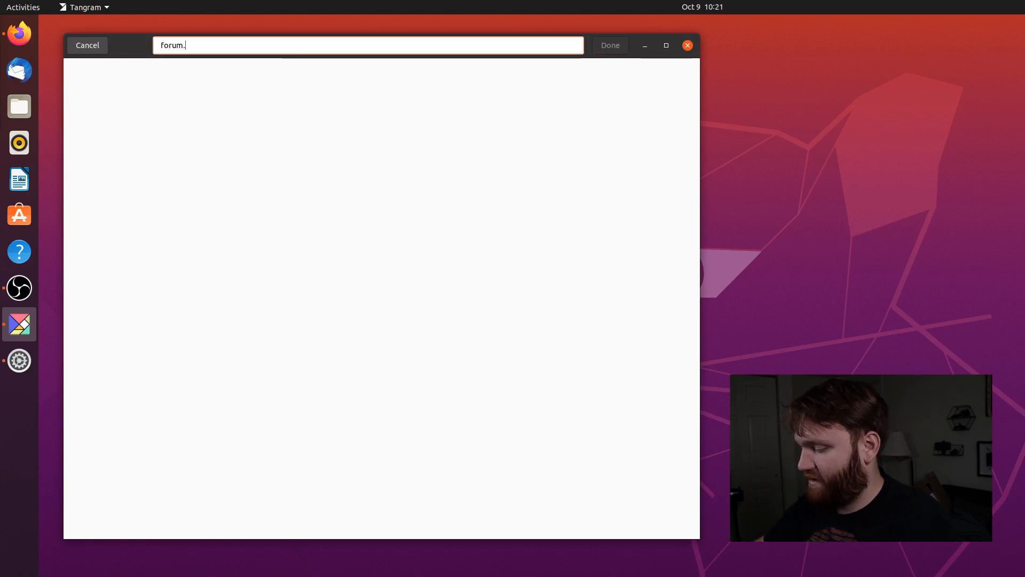
pyautogui.write('techhut')
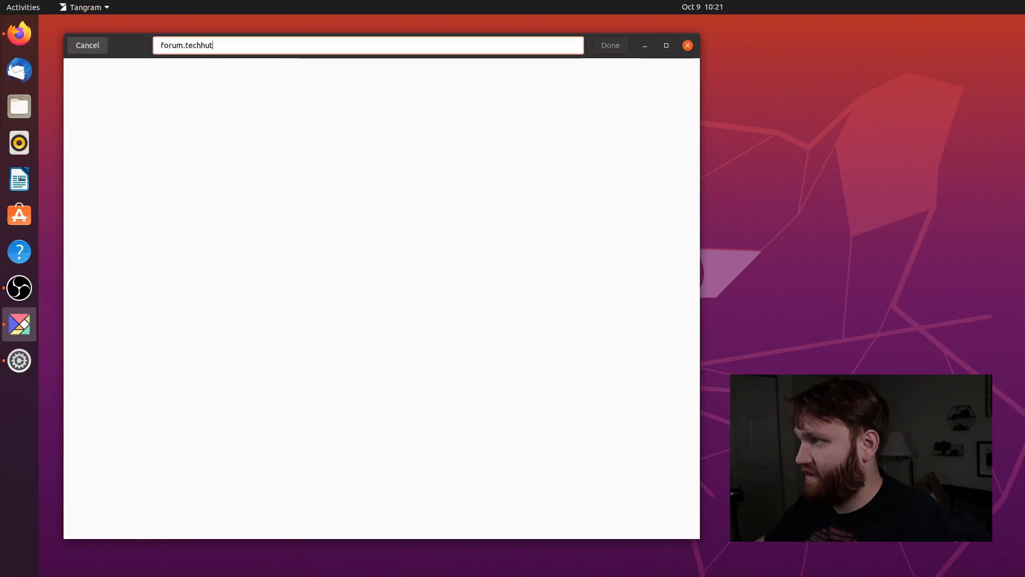
pyautogui.write('.')
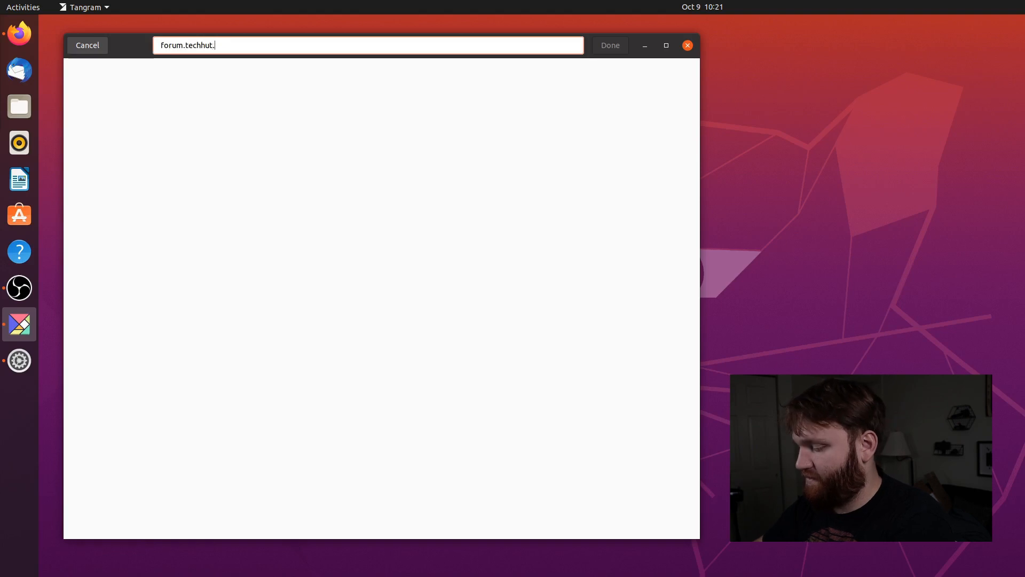
pyautogui.write('tv')
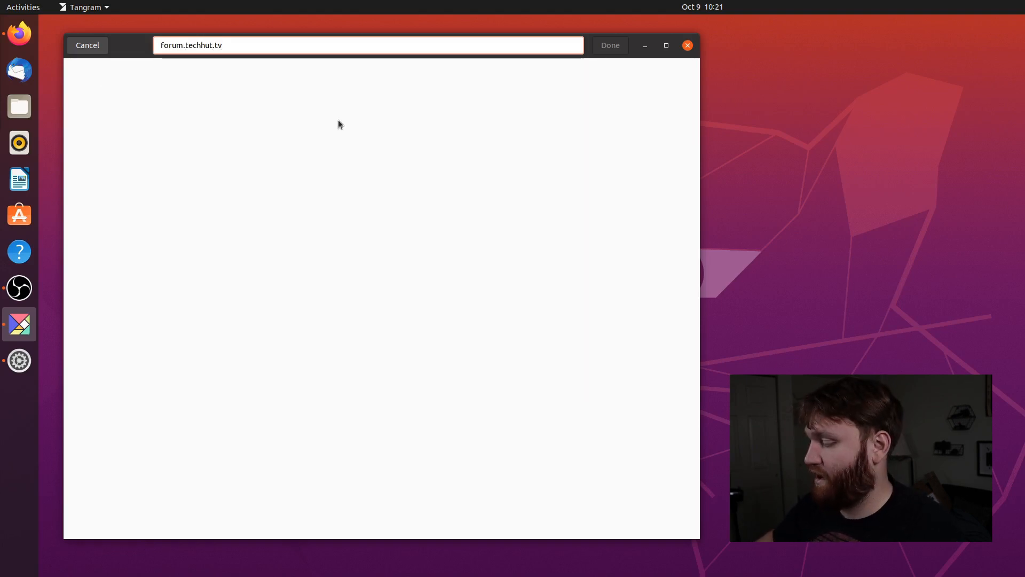
pyautogui.write('https://forum.techhut.tv/')
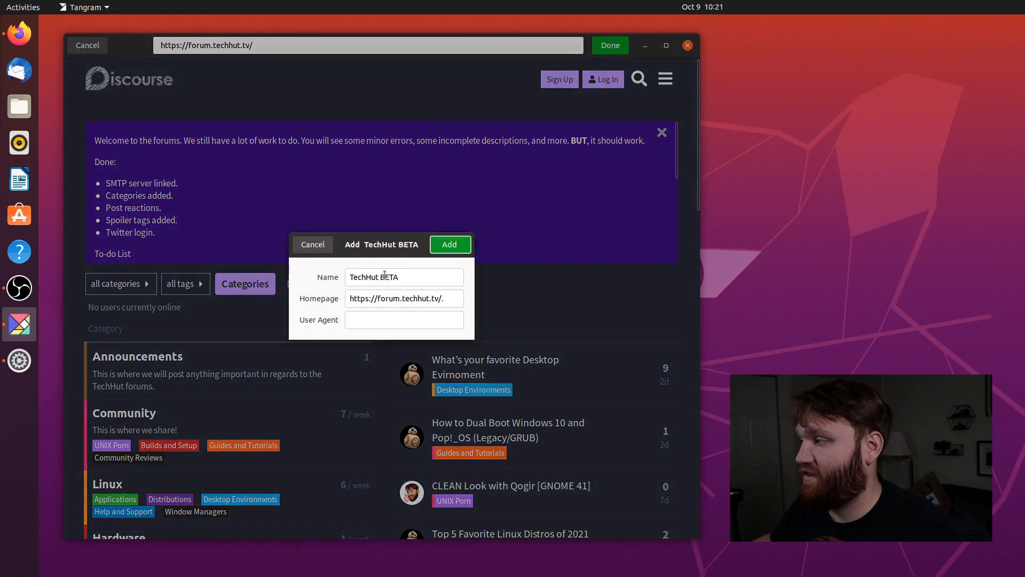
pyautogui.click(405, 299)
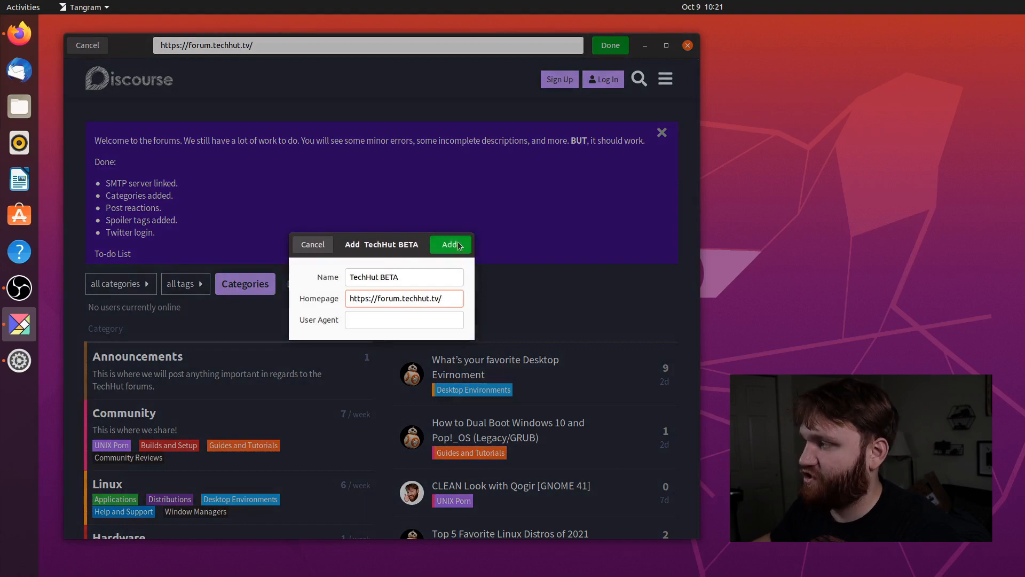
pyautogui.click(450, 244)
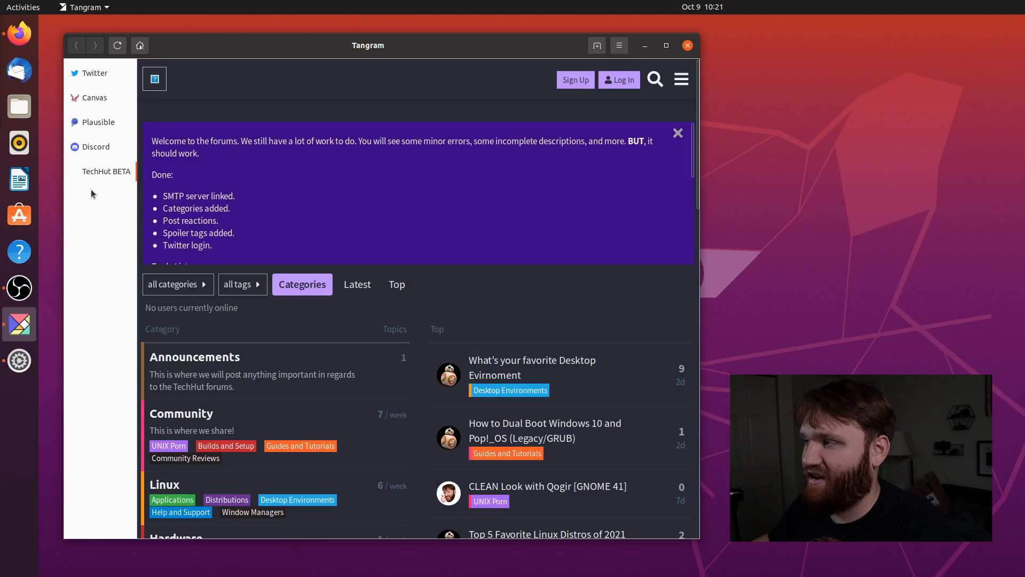
pyautogui.moveTo(67, 190)
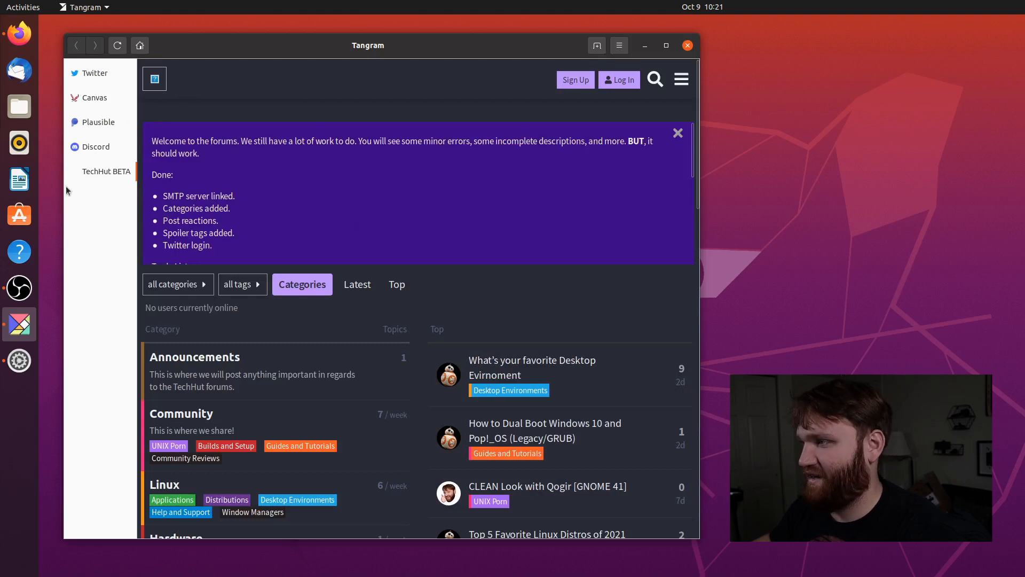
pyautogui.moveTo(310, 185)
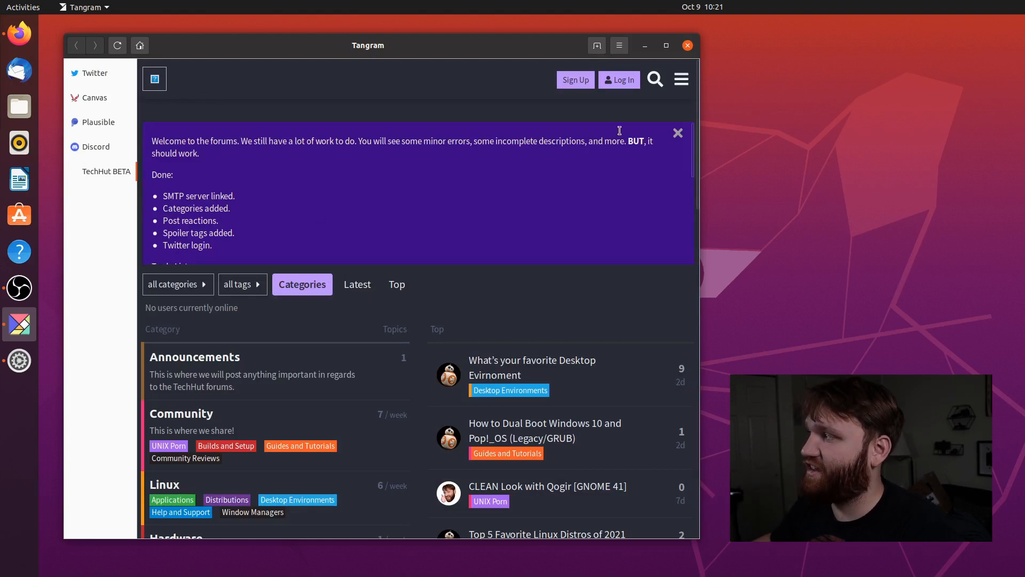
# Step: Set the tabs position to Top, then back to Left
pyautogui.click(619, 46)
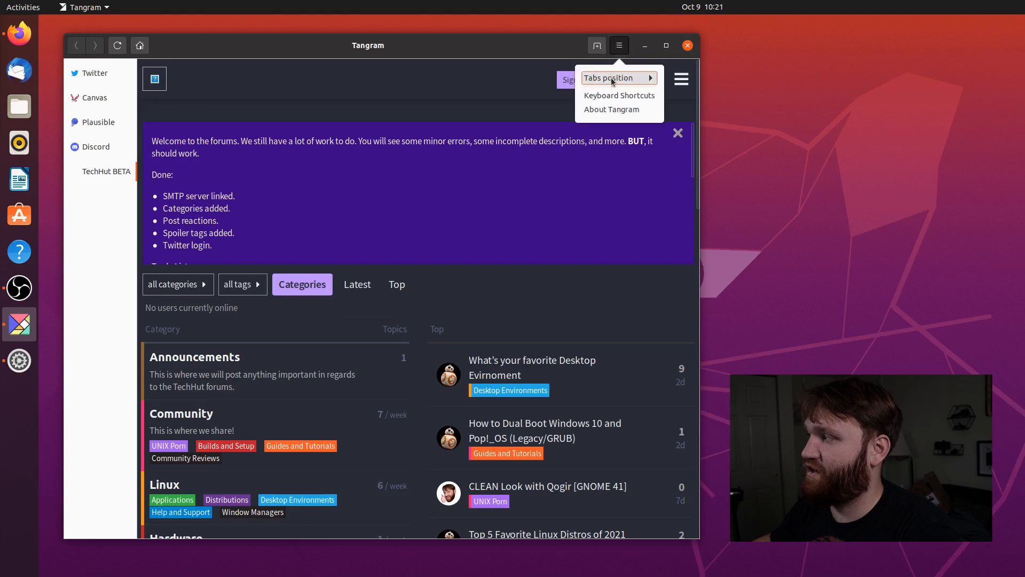
pyautogui.click(609, 78)
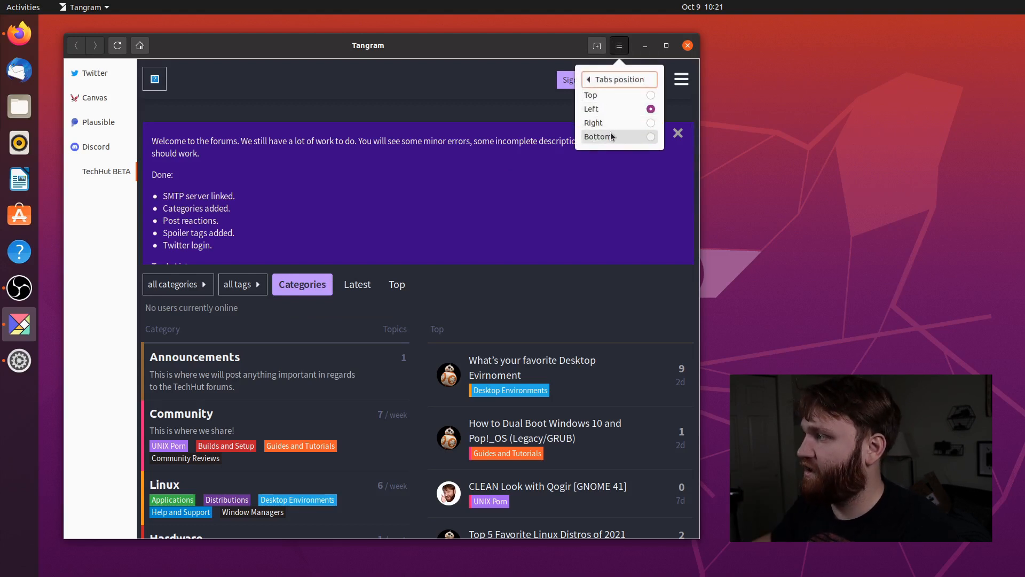
pyautogui.click(591, 94)
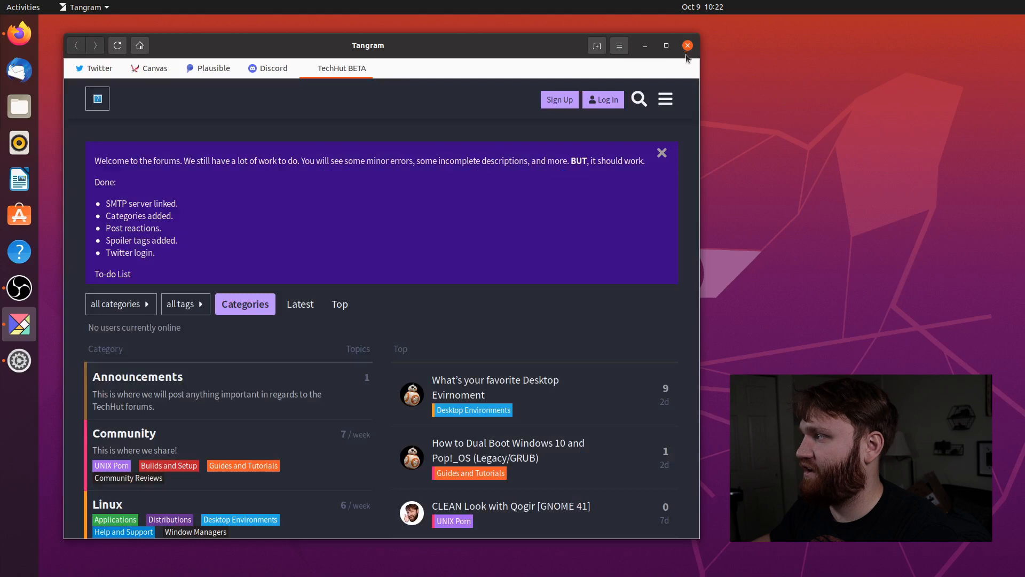
pyautogui.click(619, 46)
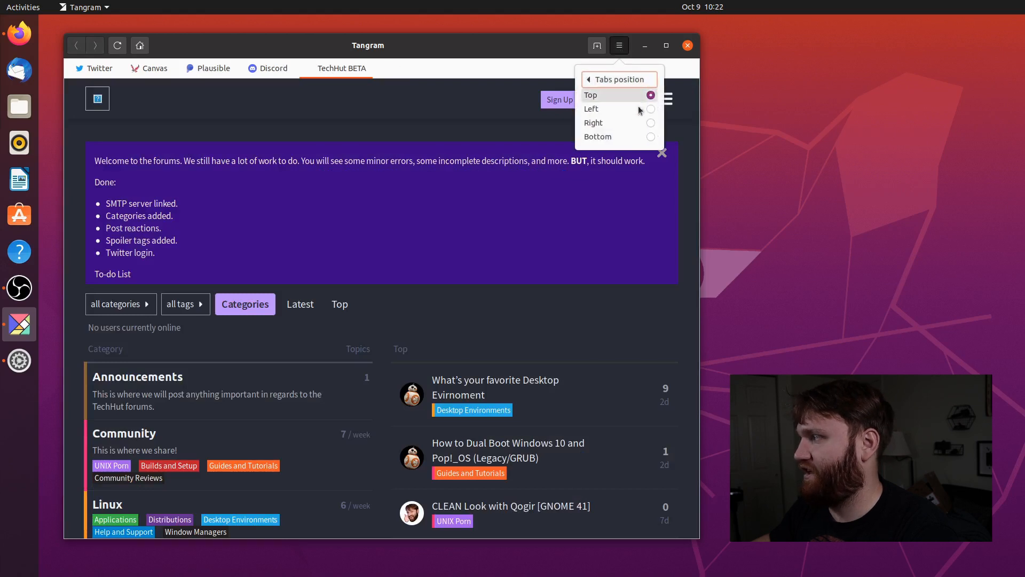
pyautogui.click(608, 108)
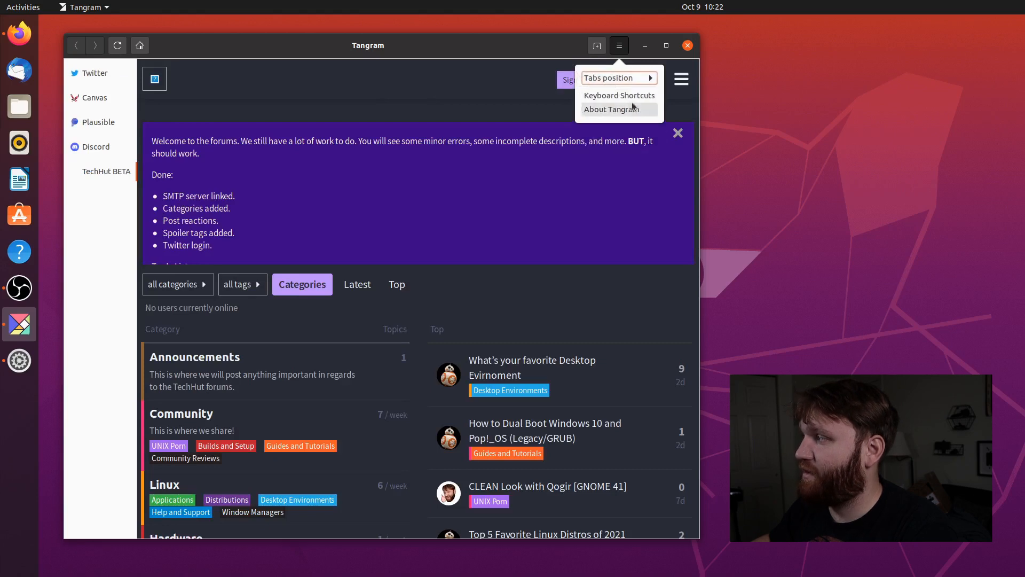
# Step: Show the Keyboard Shortcuts reference from the main menu
pyautogui.click(619, 95)
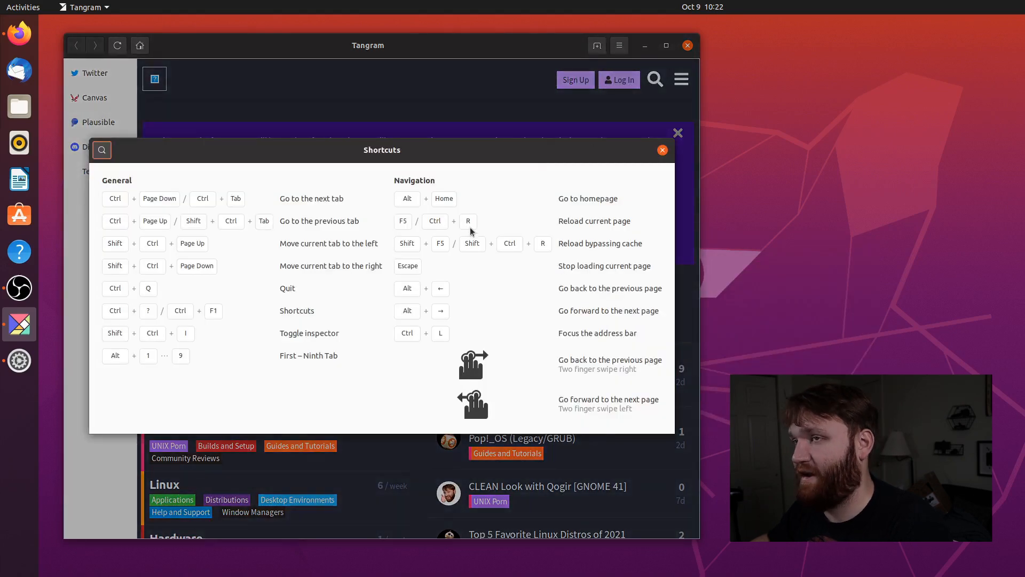
pyautogui.moveTo(270, 387)
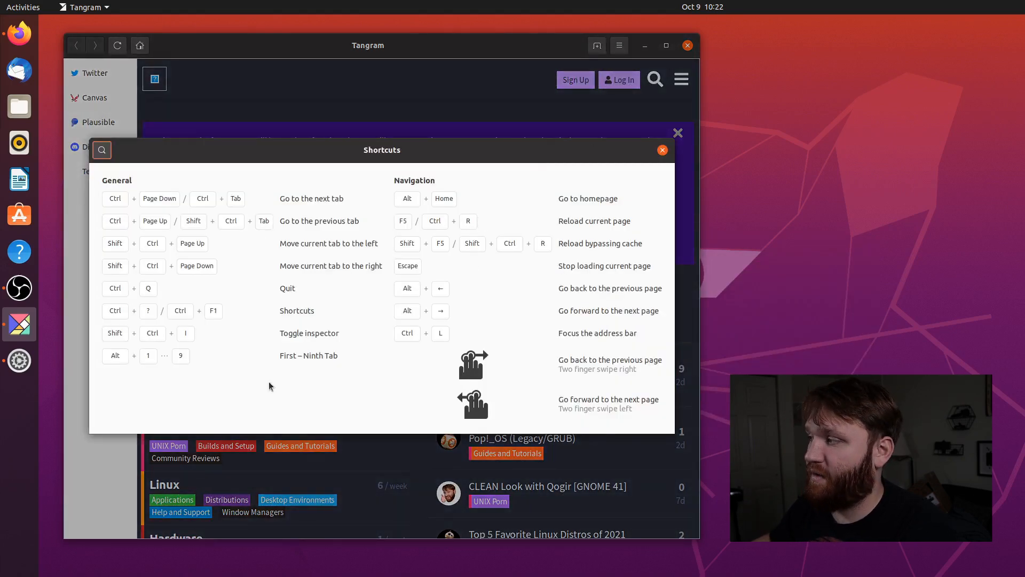
pyautogui.moveTo(440, 407)
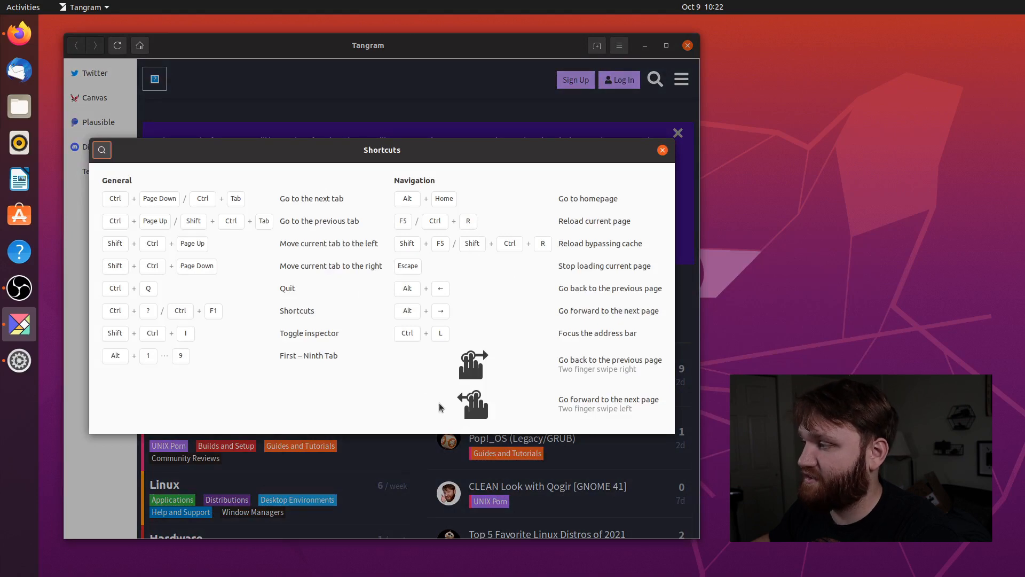
pyautogui.moveTo(662, 150)
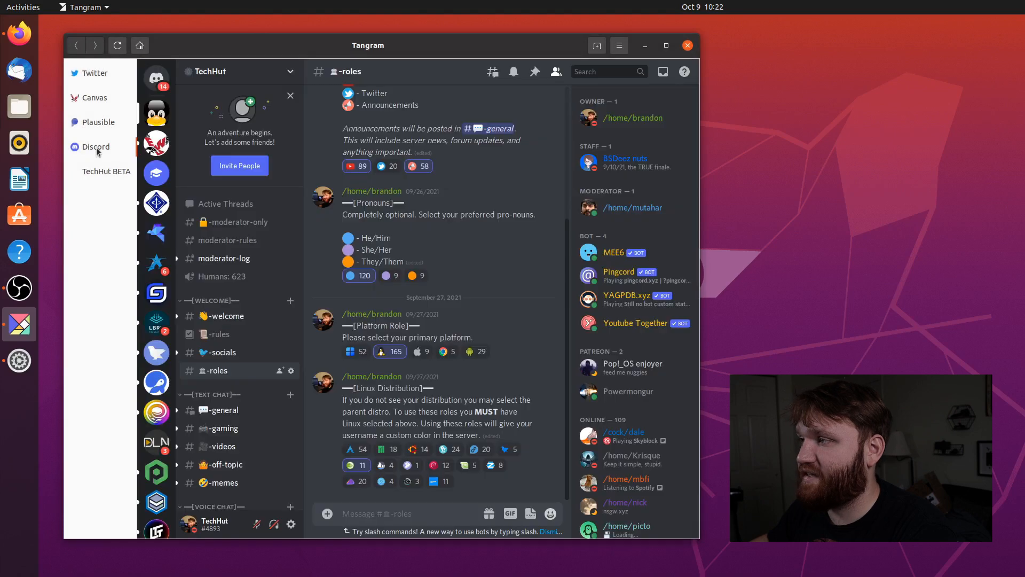
# Step: Go from the Plausible analytics tab to the Twitter home feed
pyautogui.click(98, 121)
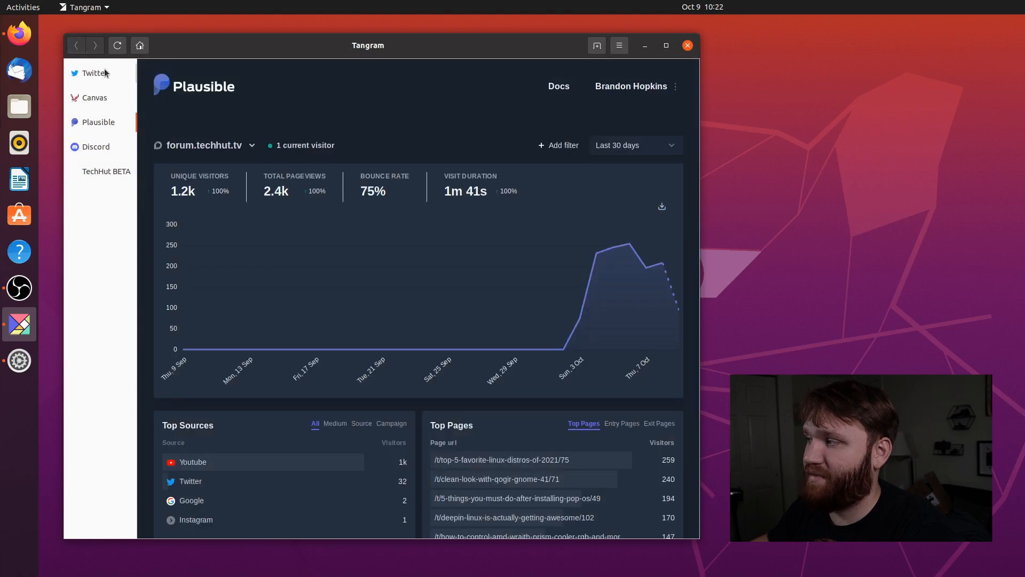
pyautogui.click(94, 73)
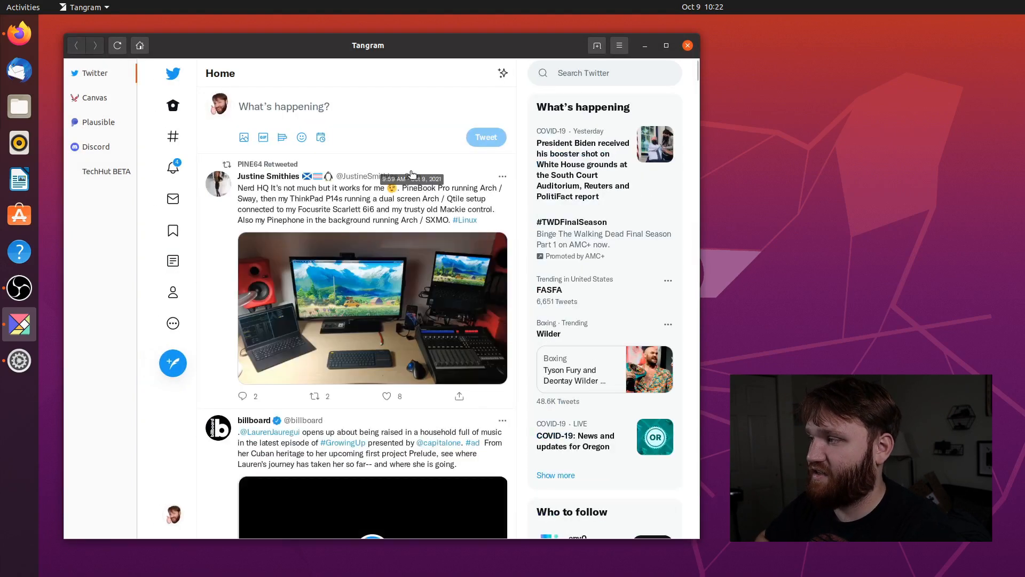